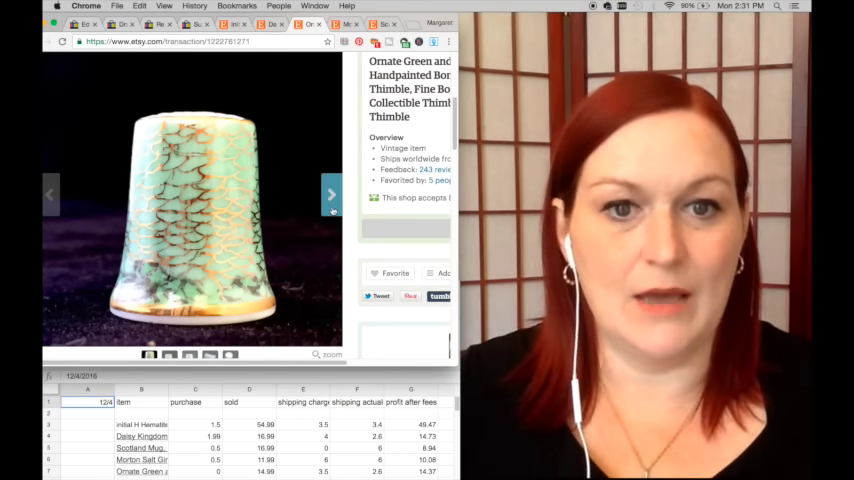
# Step through the next two photos of the sold green handpainted thimble listing
pyautogui.click(332, 194)
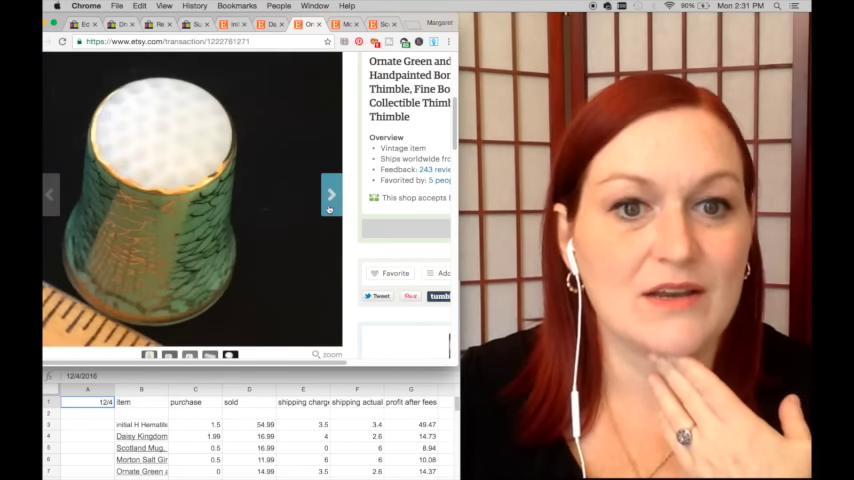
pyautogui.click(332, 194)
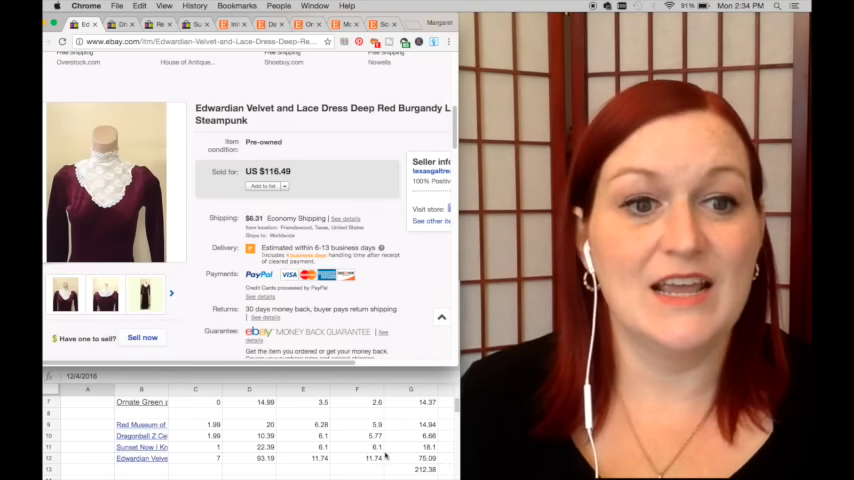
pyautogui.moveTo(84, 160)
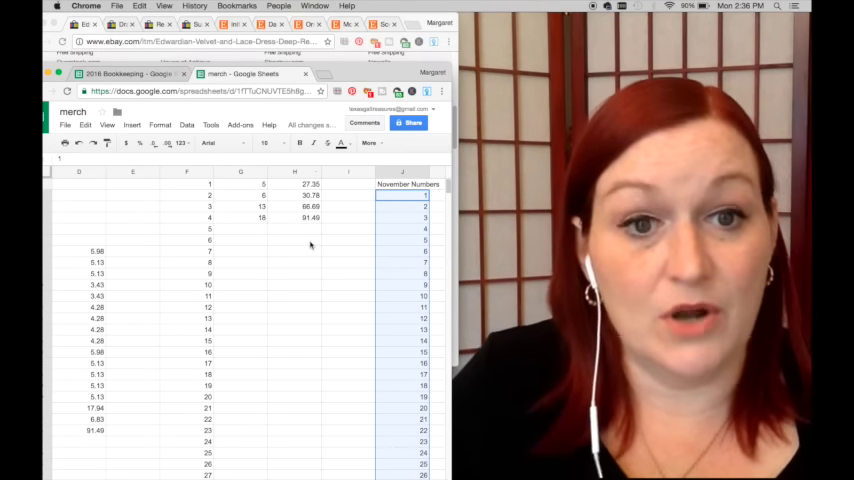
# Scroll the bookkeeping sheet down to the monthly totals row showing about 218
pyautogui.scroll(-3)
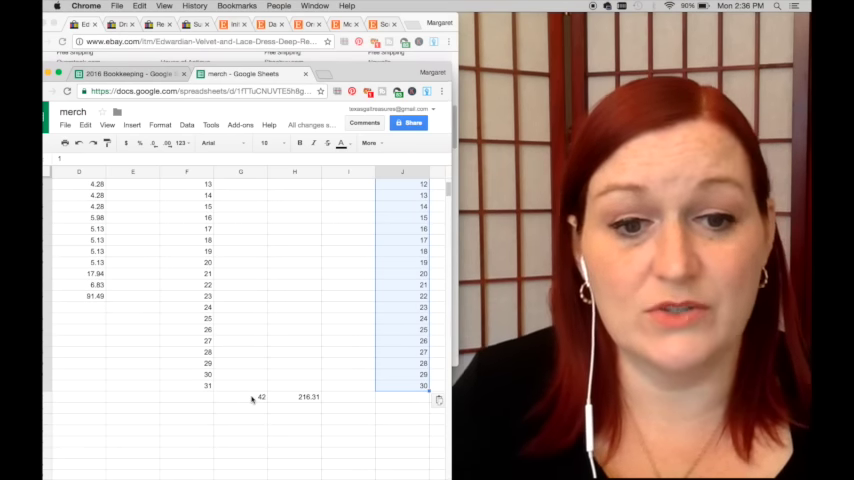